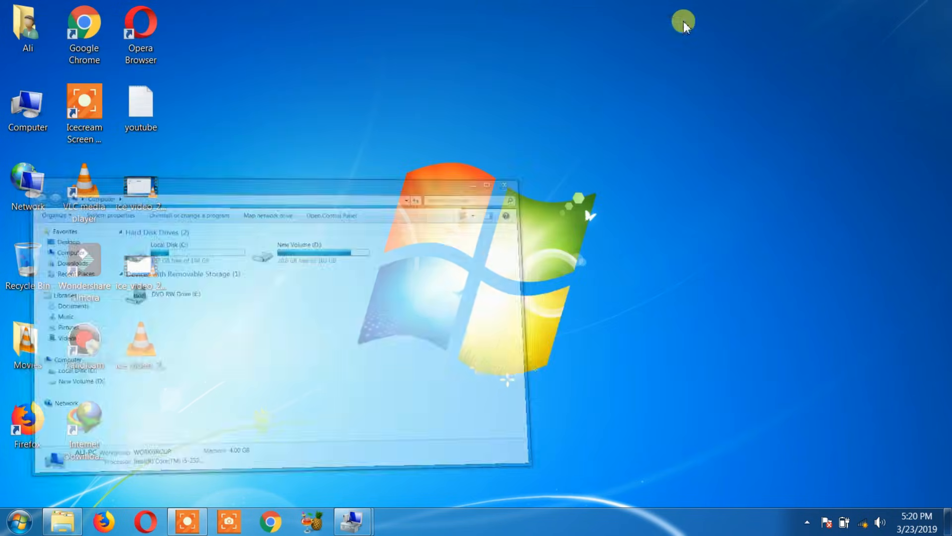
Step: Open Computer Management from the desktop Computer icon's Manage option
right_click(27, 106)
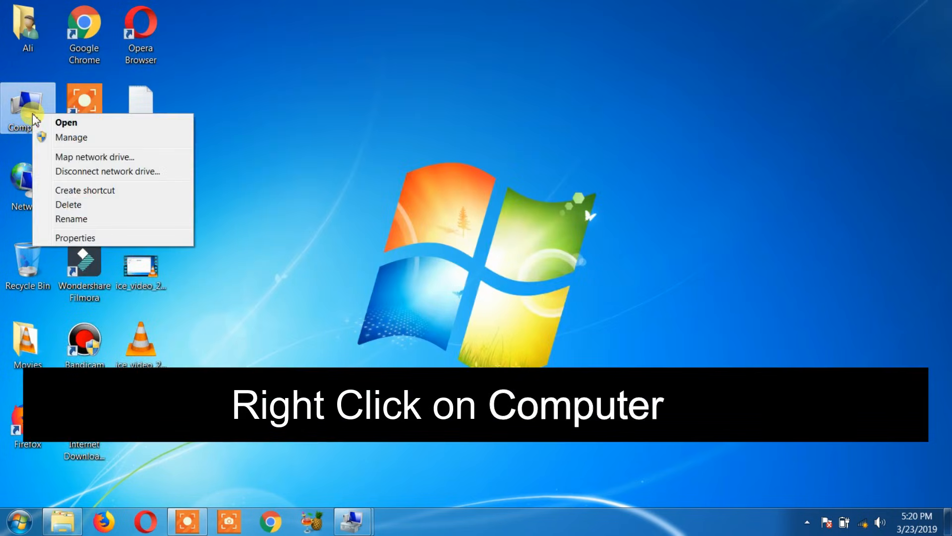
click(71, 137)
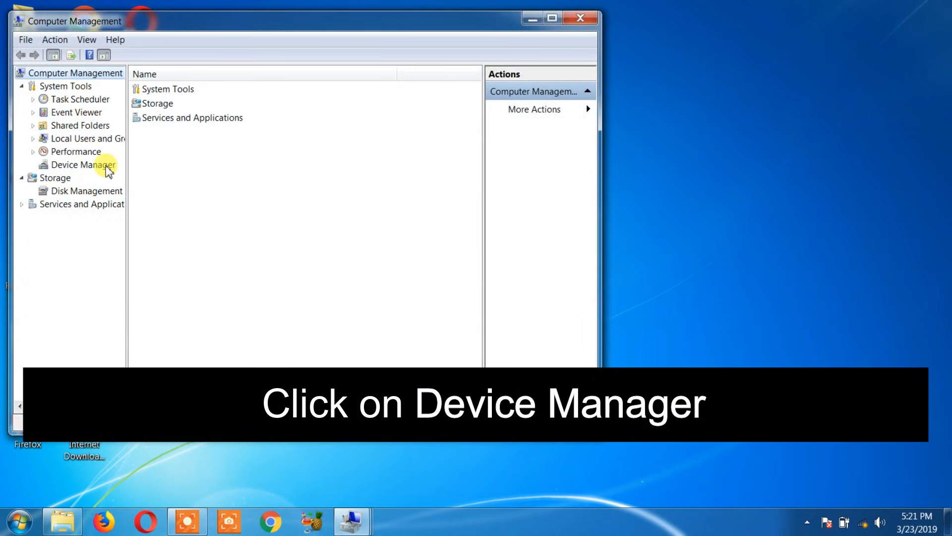
Step: Show Device Manager and expand Universal Serial Bus controllers to reveal USB Mass Storage Device
click(83, 165)
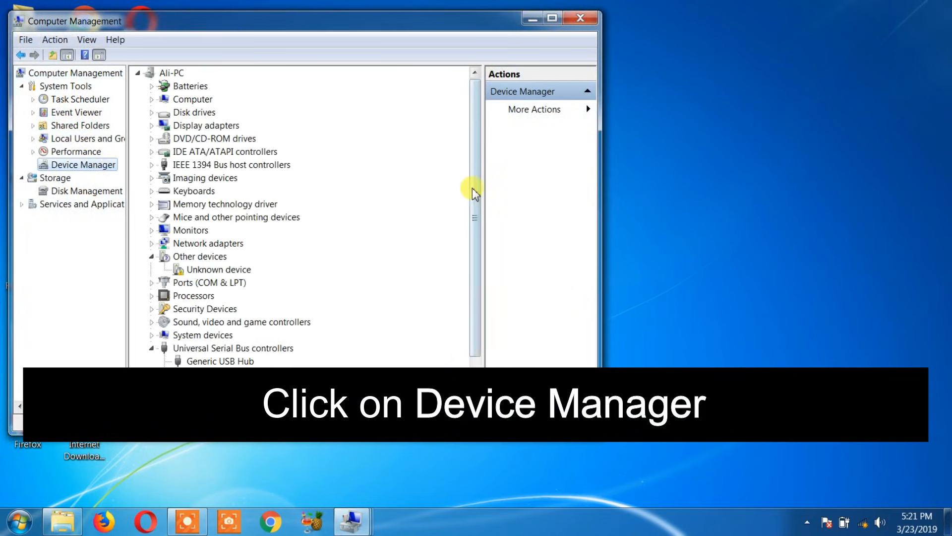
click(232, 295)
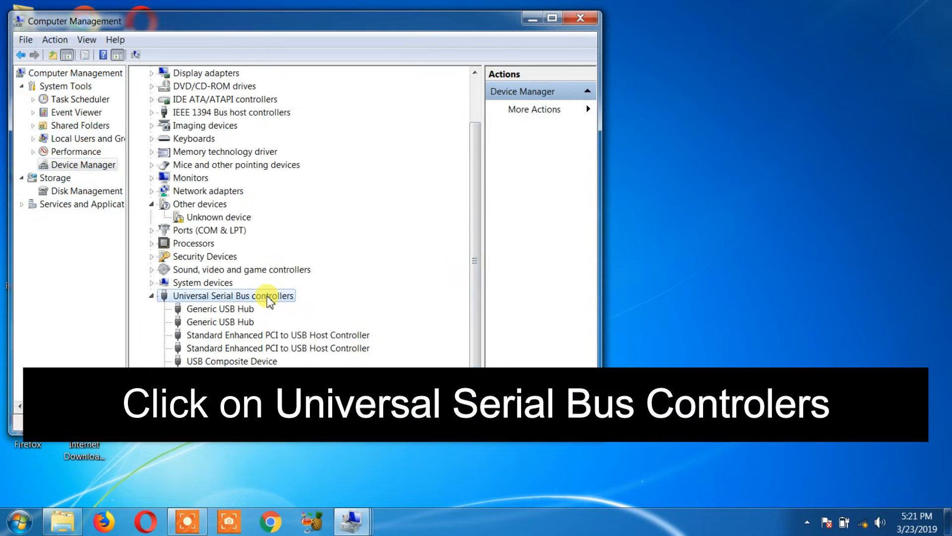
click(233, 295)
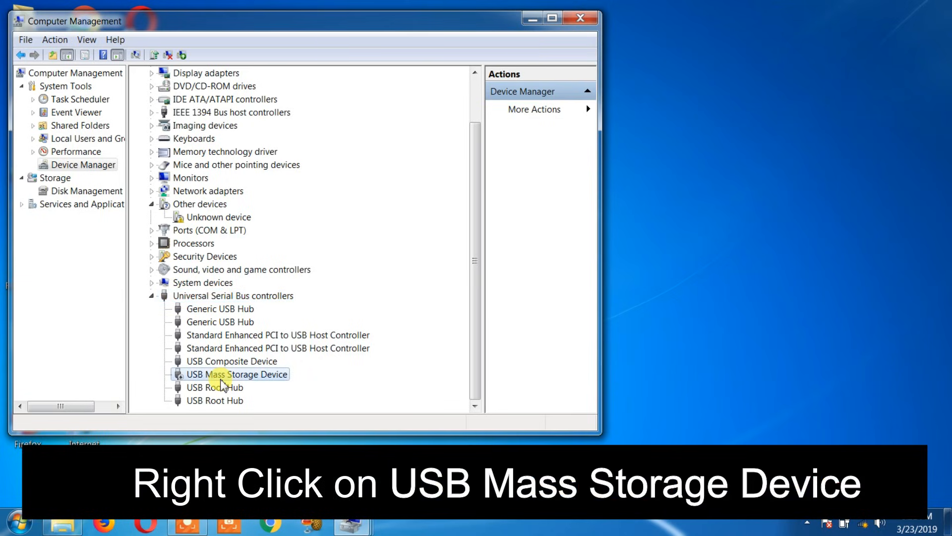
Step: Uninstall USB Mass Storage Device and confirm the removal
right_click(236, 374)
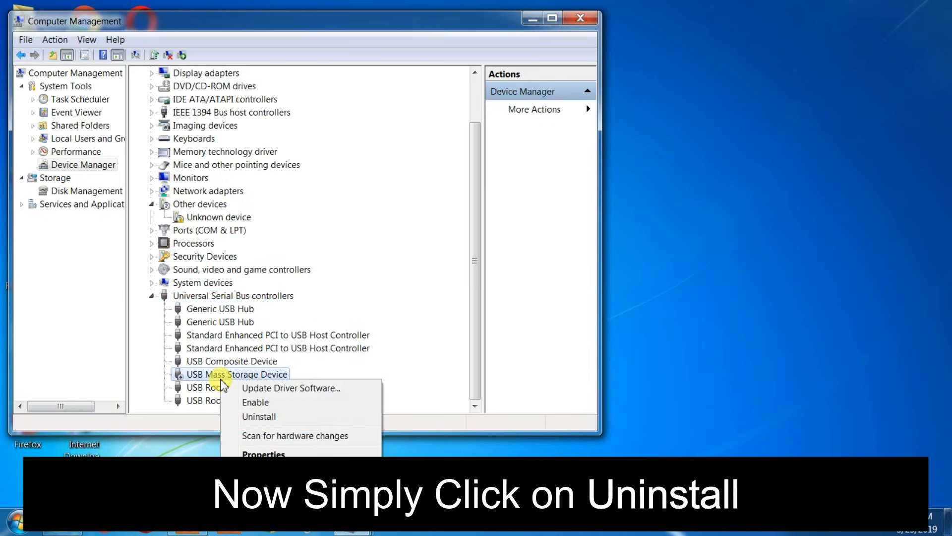
mouse_move(270, 416)
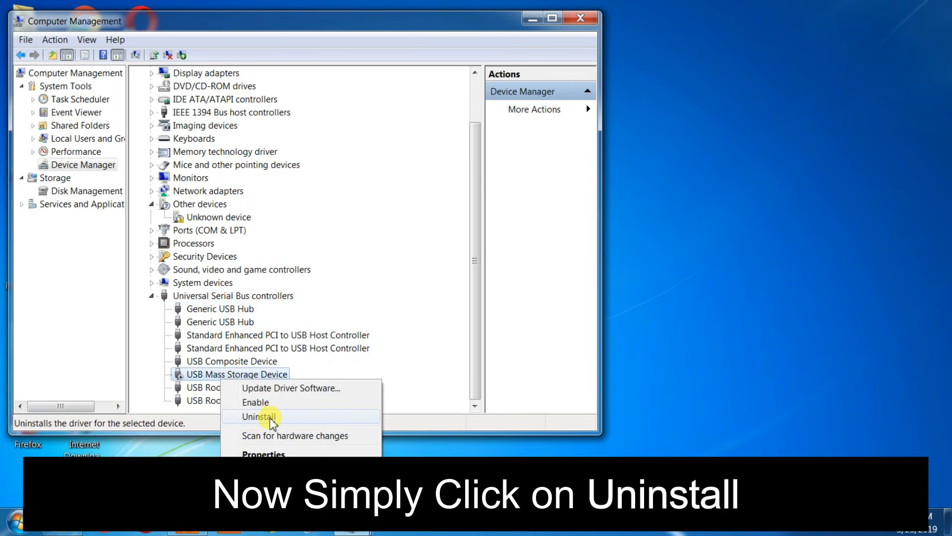
click(259, 417)
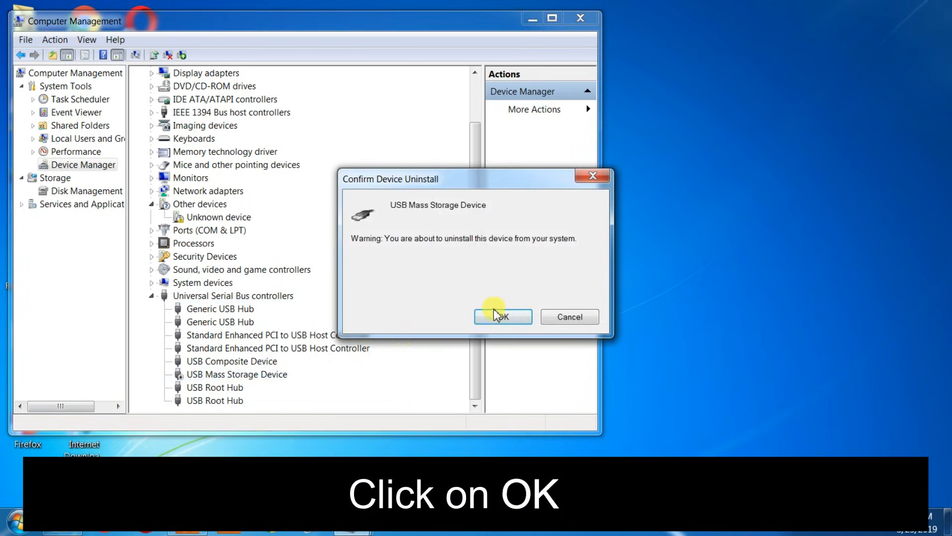
click(503, 316)
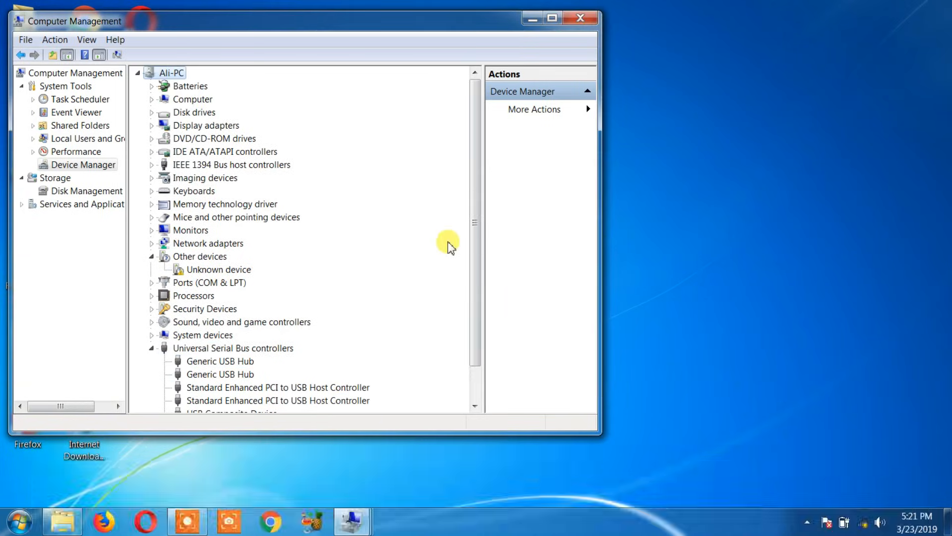
scroll(down, 3)
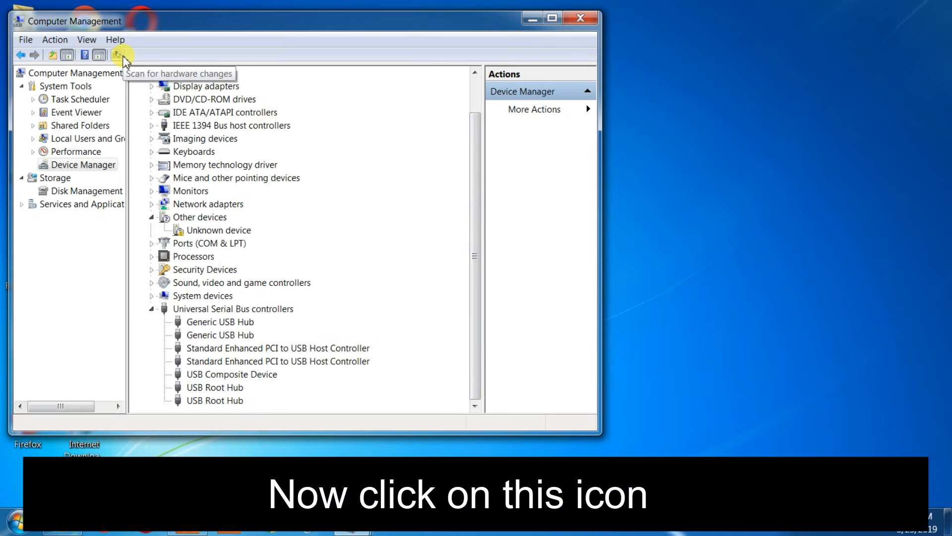
Step: Scan for hardware changes, dismiss the driver error notice, and minimize Computer Management
click(122, 54)
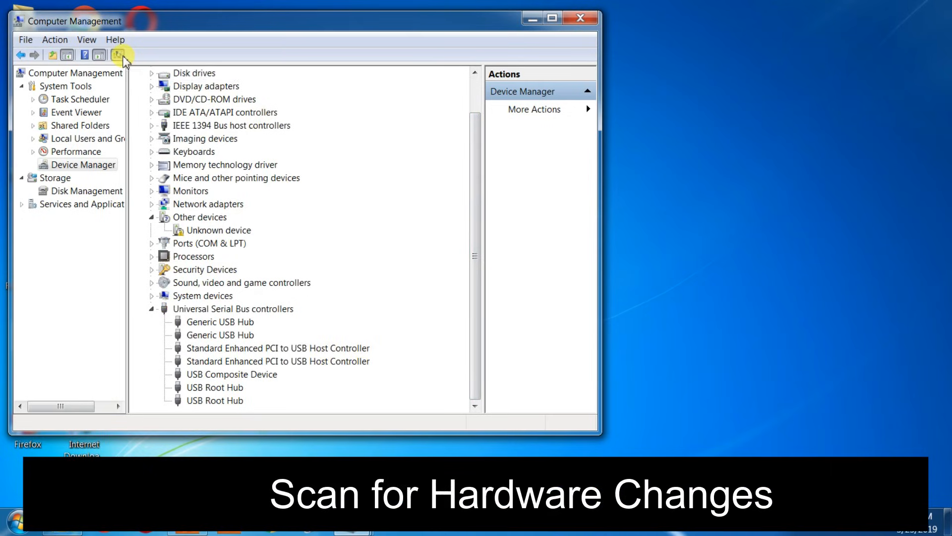
click(118, 54)
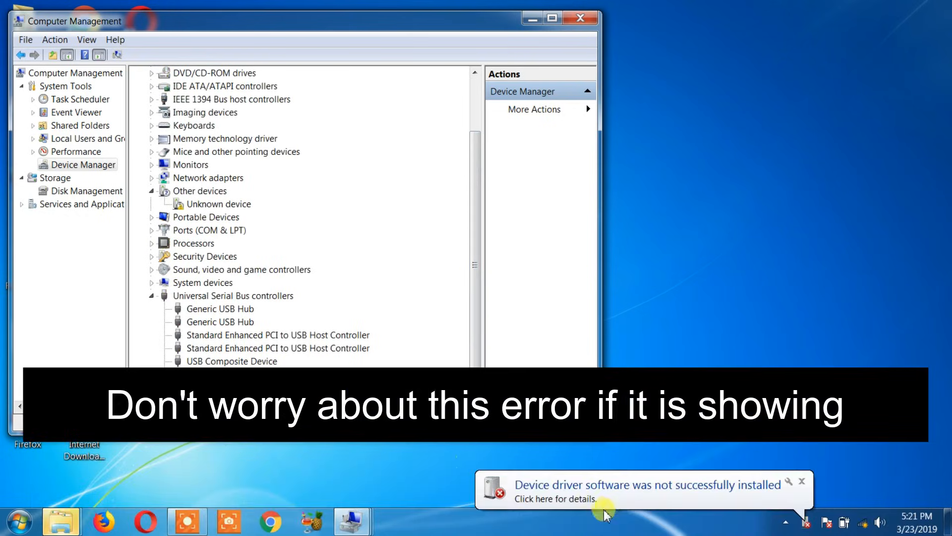
mouse_move(634, 493)
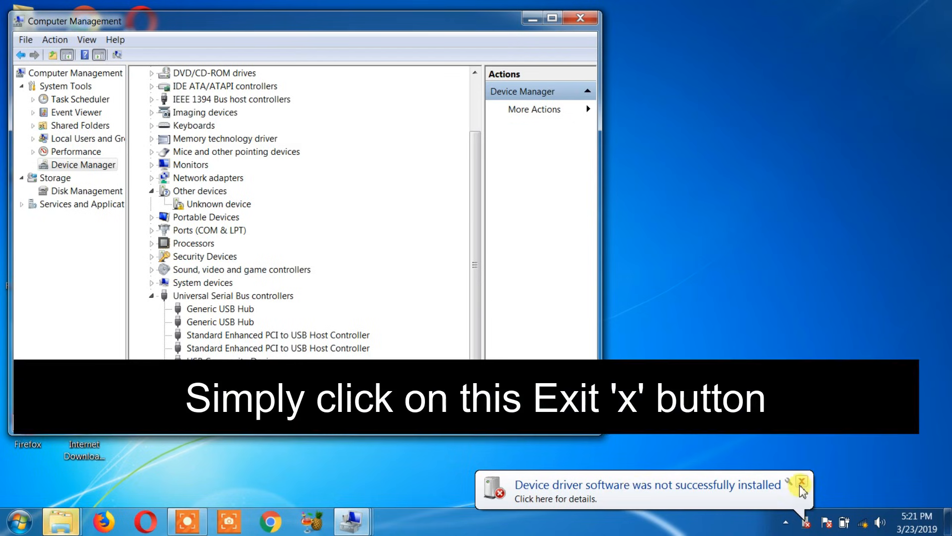
click(802, 477)
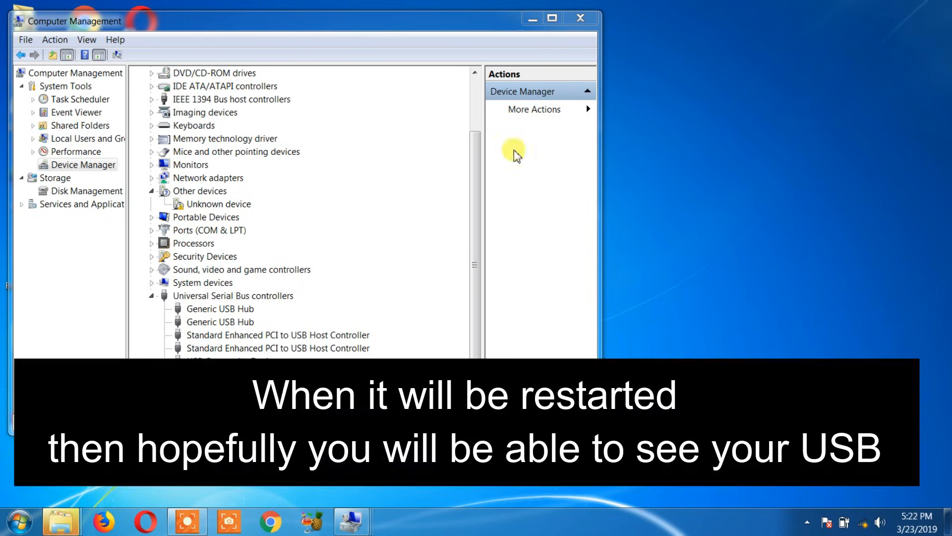
mouse_move(533, 18)
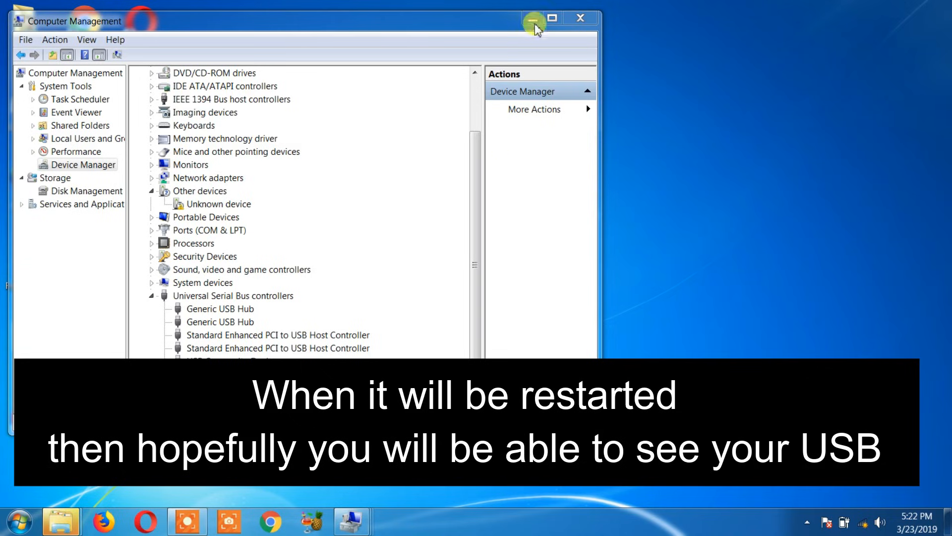
click(533, 17)
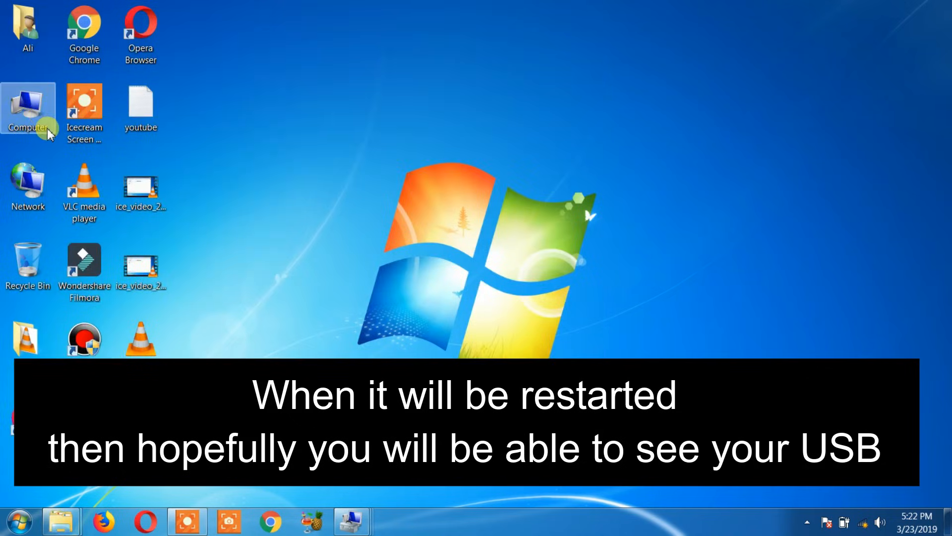
Step: Open the FF (F:) USB drive from Computer on the desktop
double_click(28, 108)
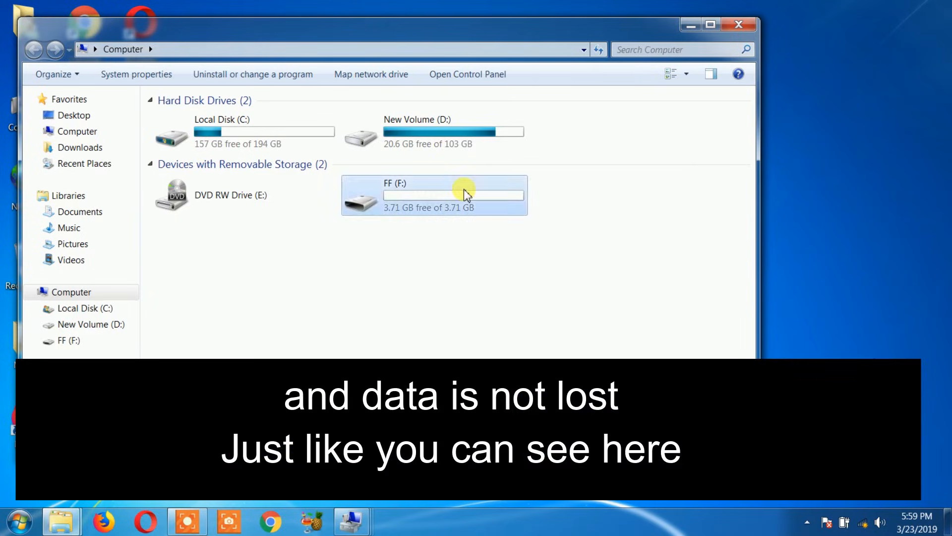
double_click(434, 195)
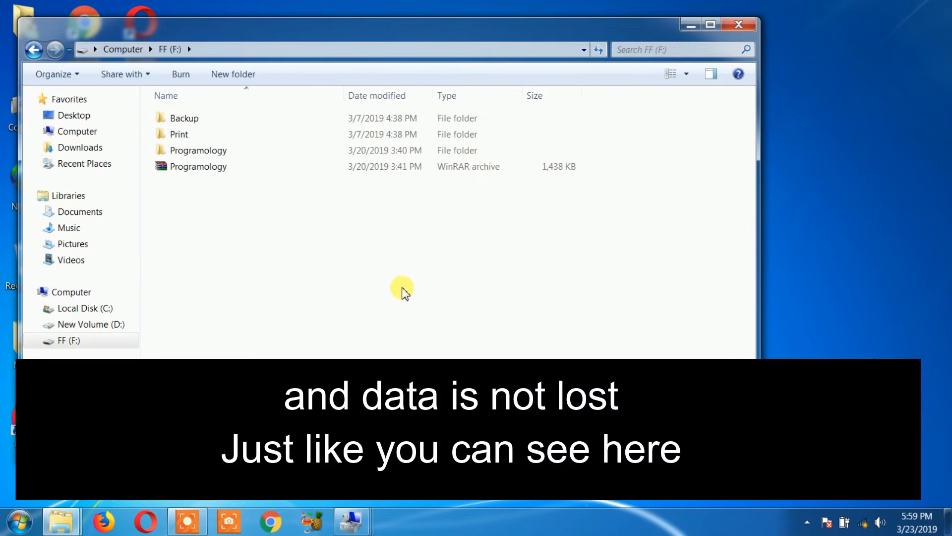